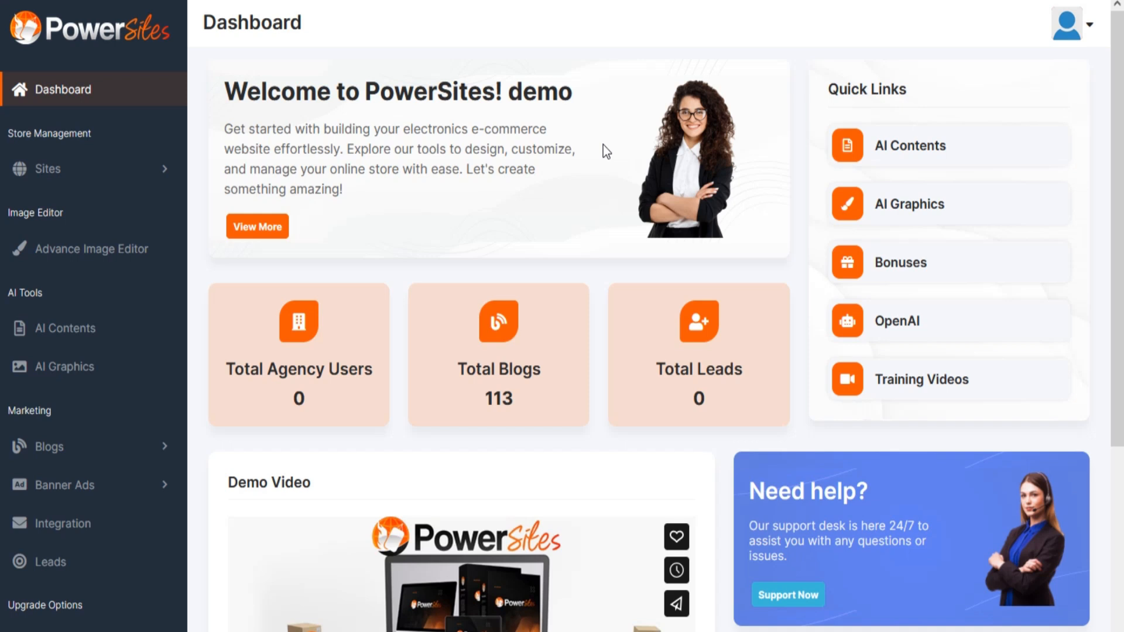
{"action": "mouse_move", "coordinate": [484, 149]}
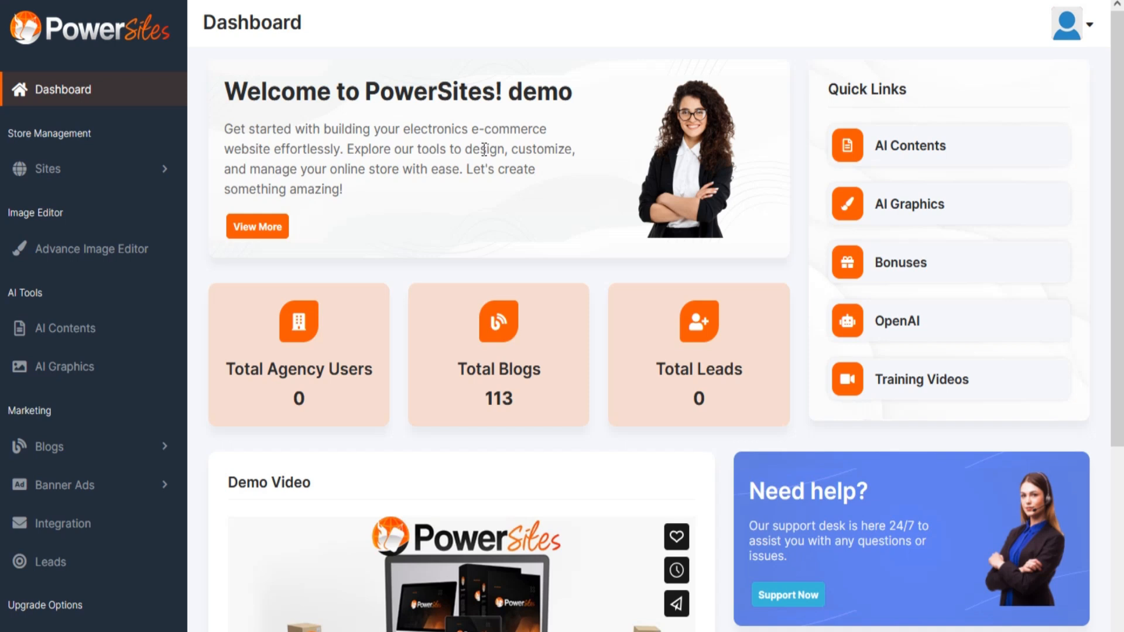
{"action": "mouse_move", "coordinate": [67, 239]}
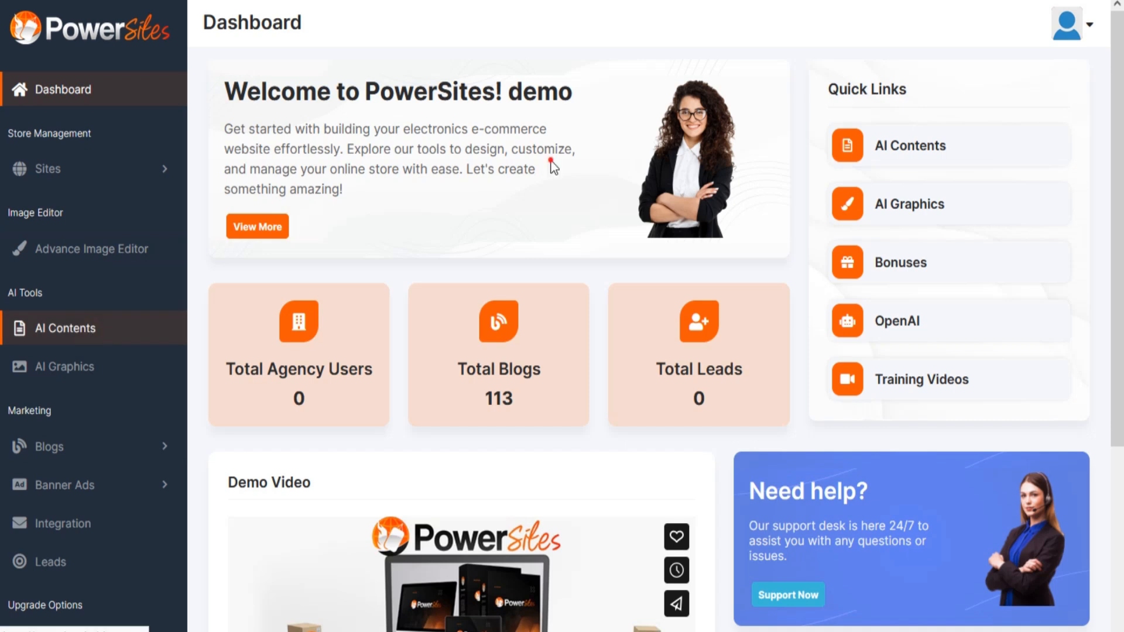
Request a Shop Wave e-commerce description in English with 4 variations in AI Contents
{"action": "left_click", "coordinate": [64, 328]}
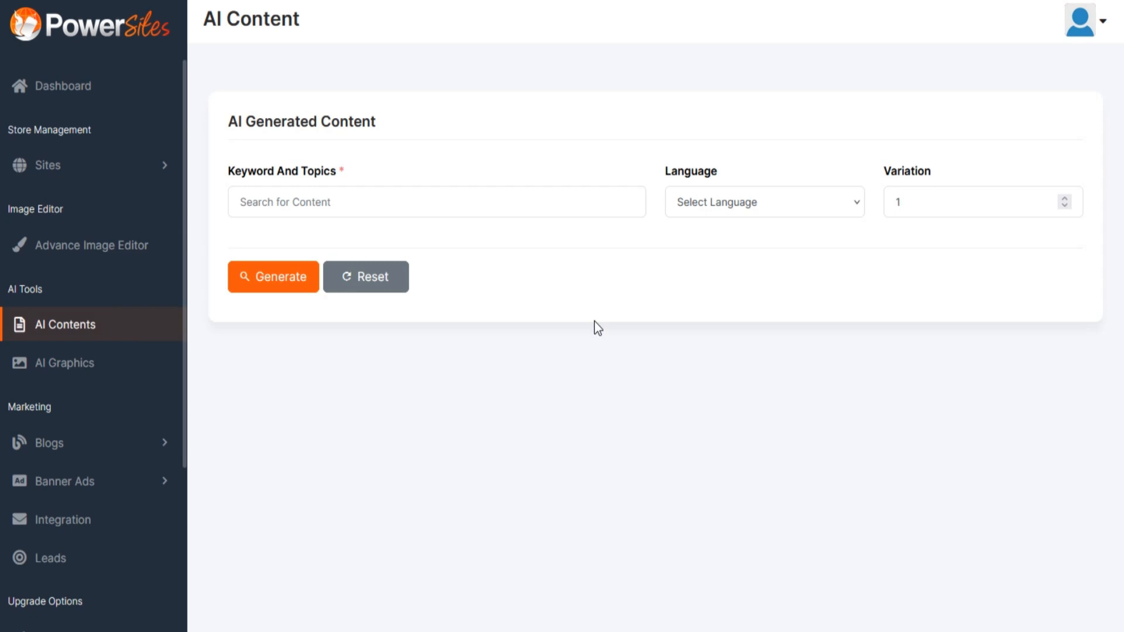
{"action": "left_click", "coordinate": [763, 201]}
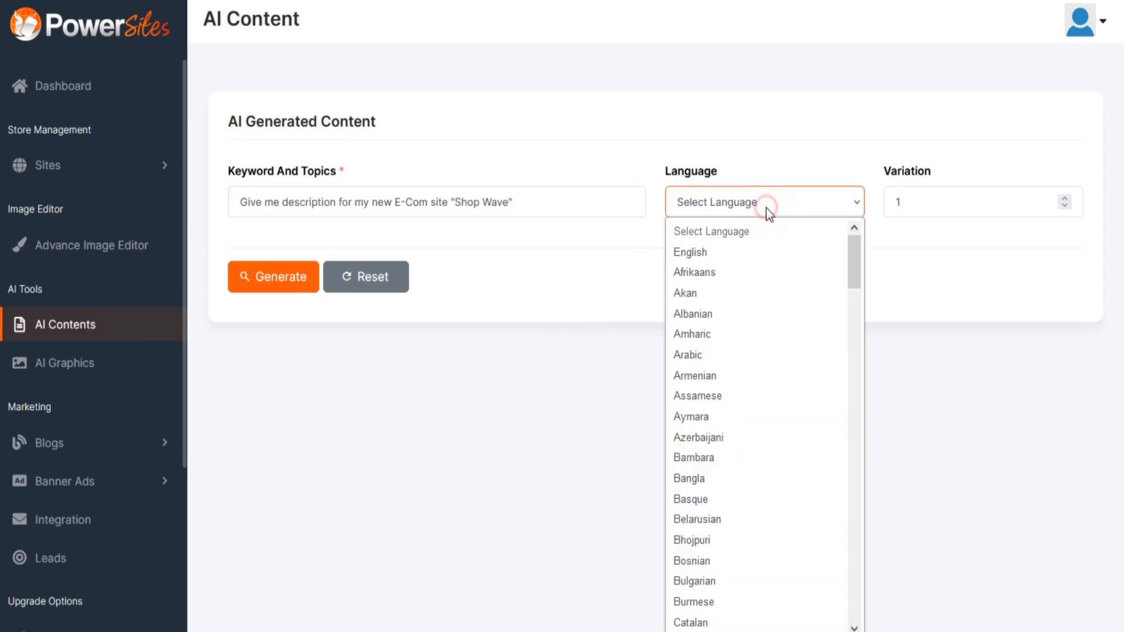
{"action": "scroll", "scroll_direction": "down", "scroll_amount": 3}
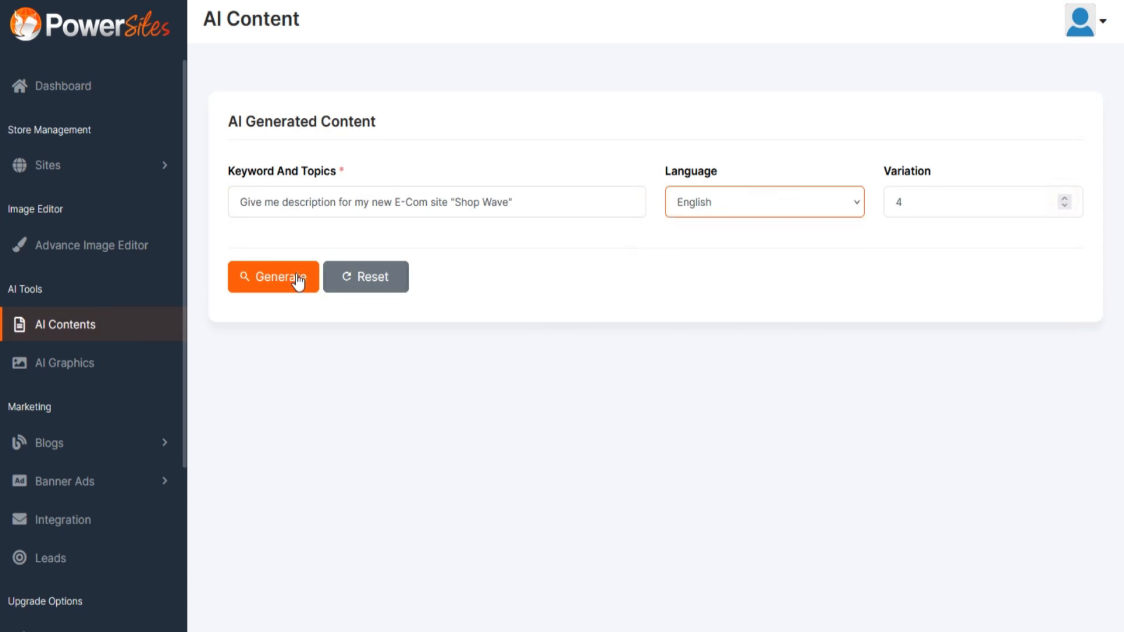
Generate the Shop Wave descriptions and review Variations 1–4 of the generated contents
{"action": "left_click", "coordinate": [273, 277]}
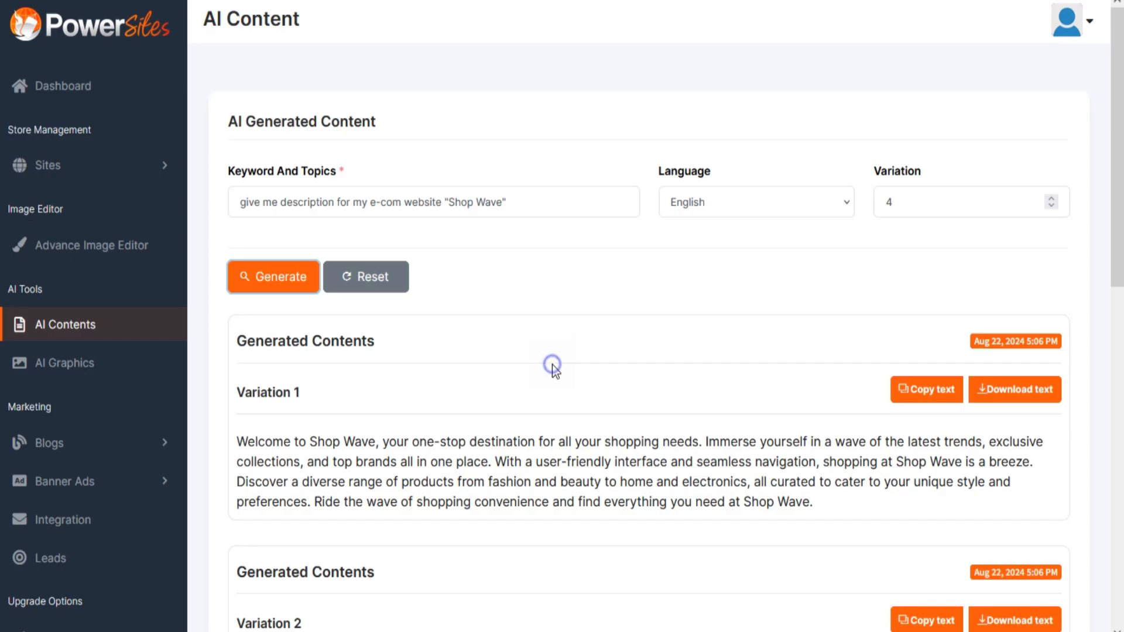
{"action": "scroll", "scroll_direction": "down", "scroll_amount": 3}
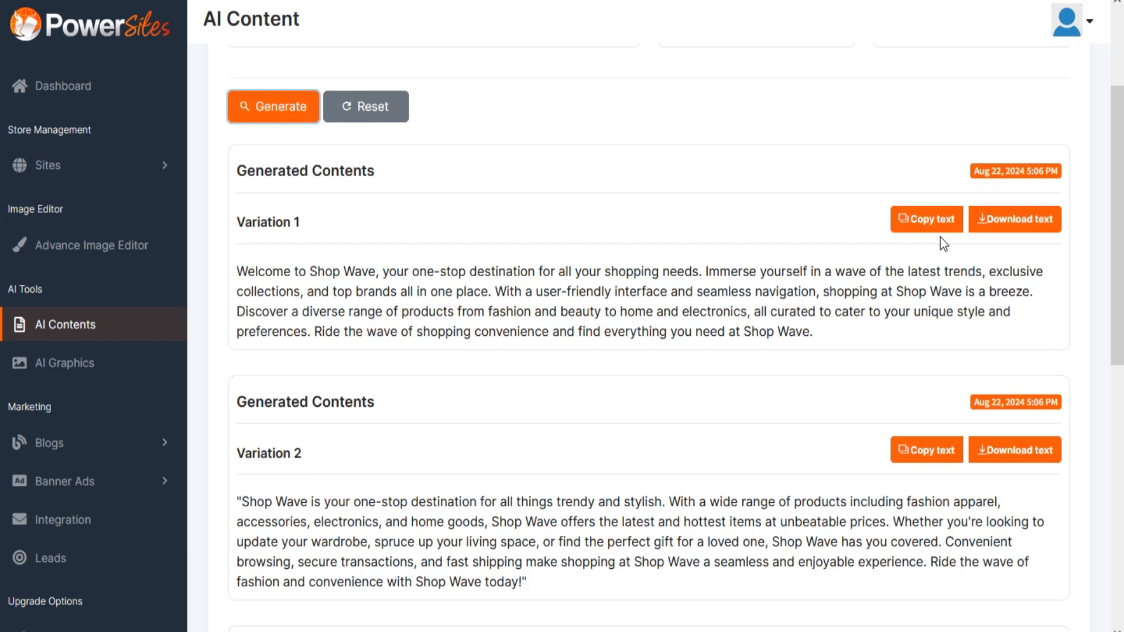
{"action": "scroll", "scroll_direction": "down", "scroll_amount": 3}
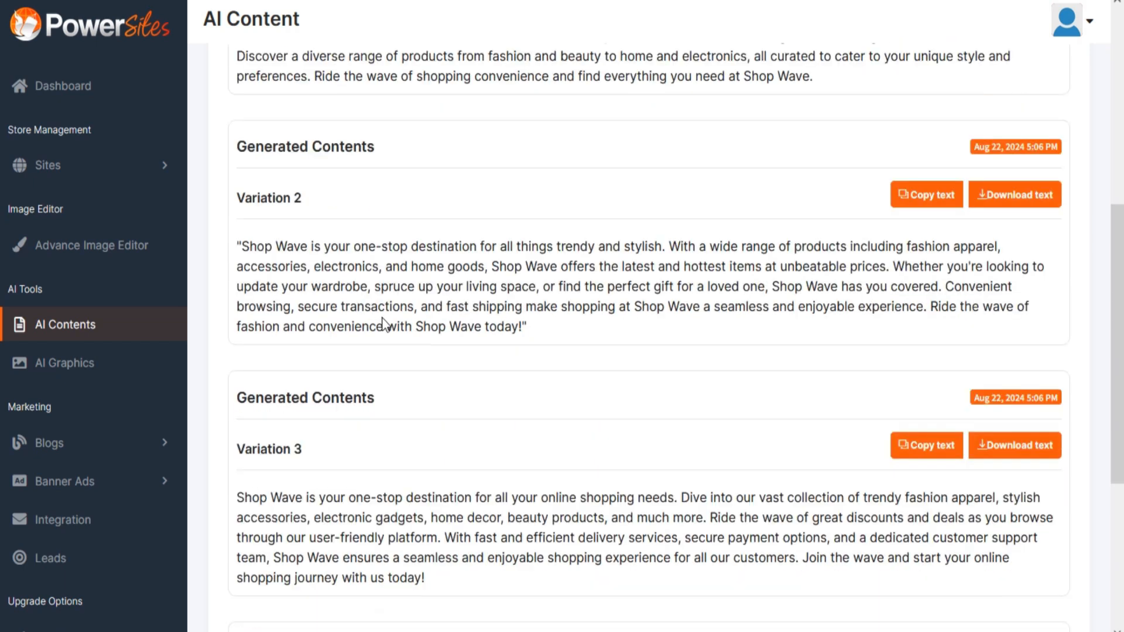
{"action": "scroll", "scroll_direction": "down", "scroll_amount": 3}
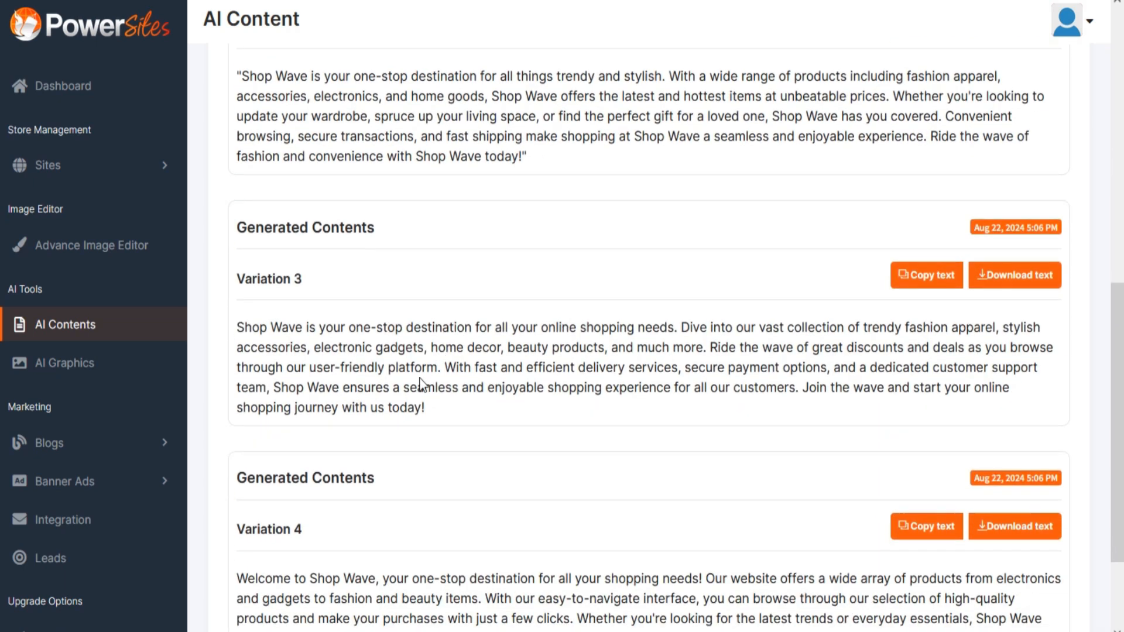
{"action": "scroll", "scroll_direction": "up", "scroll_amount": 3}
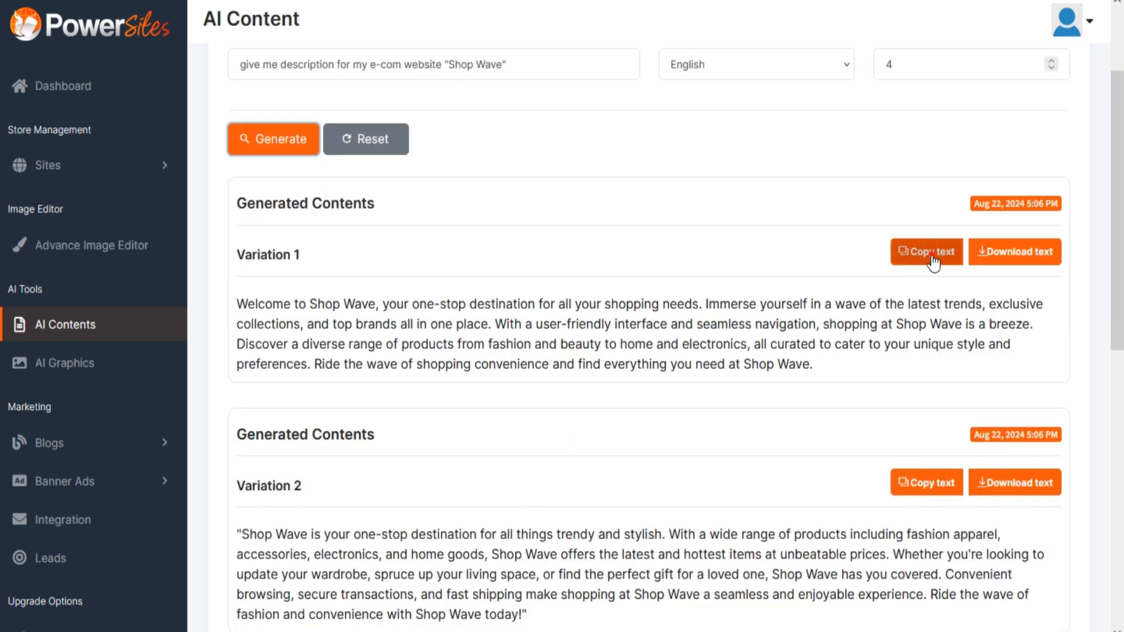
{"action": "mouse_move", "coordinate": [1014, 251]}
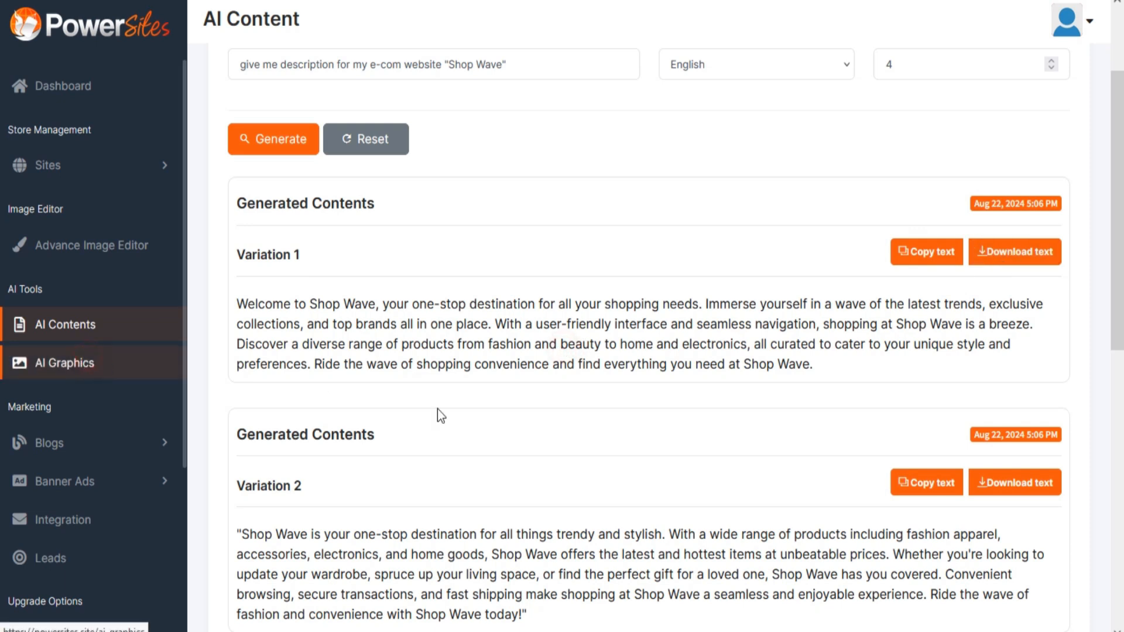
Request 4 images at 1024x1024 of someone eating Japanese food in a mountain restaurant
{"action": "left_click", "coordinate": [64, 363]}
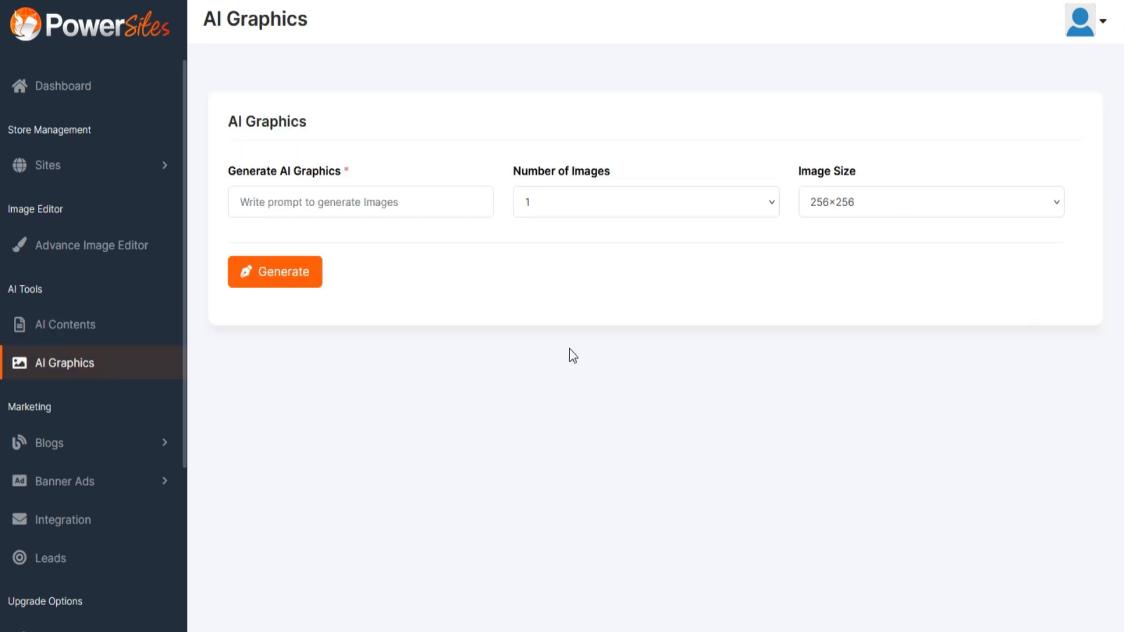
{"action": "left_click", "coordinate": [643, 201]}
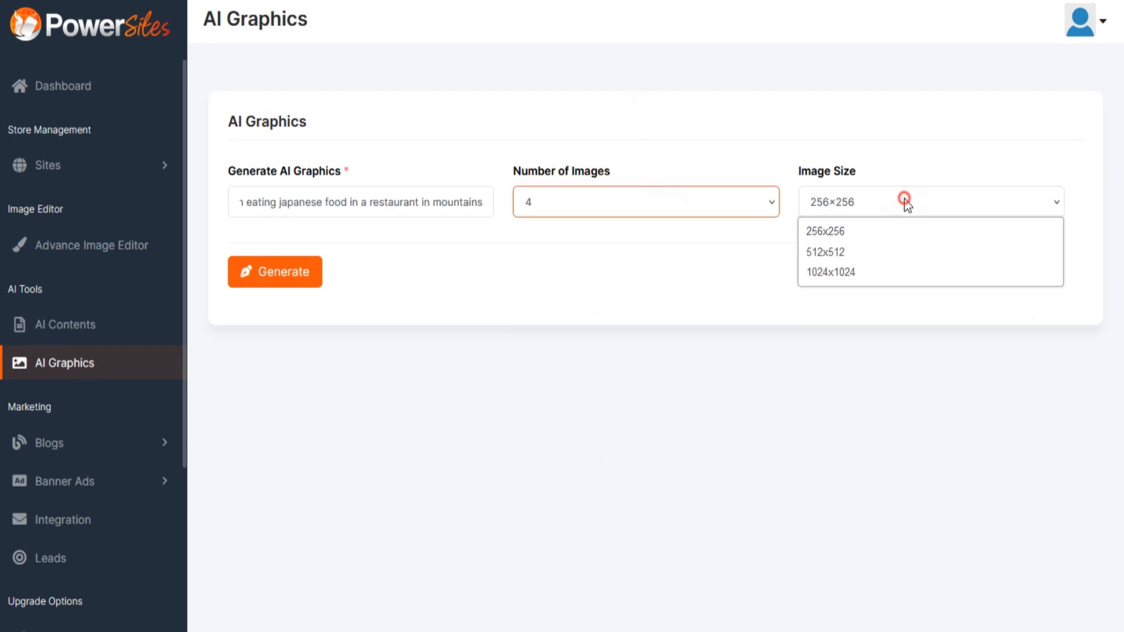
{"action": "left_click", "coordinate": [830, 273]}
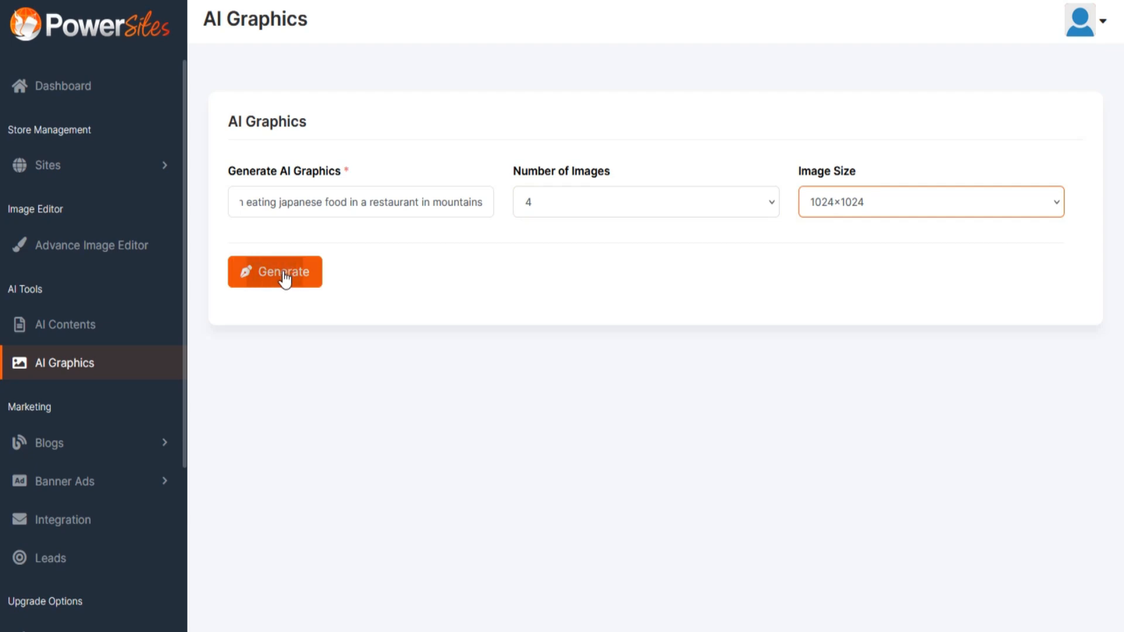
Generate the four Japanese-food images, then return to the Dashboard
{"action": "left_click", "coordinate": [274, 271]}
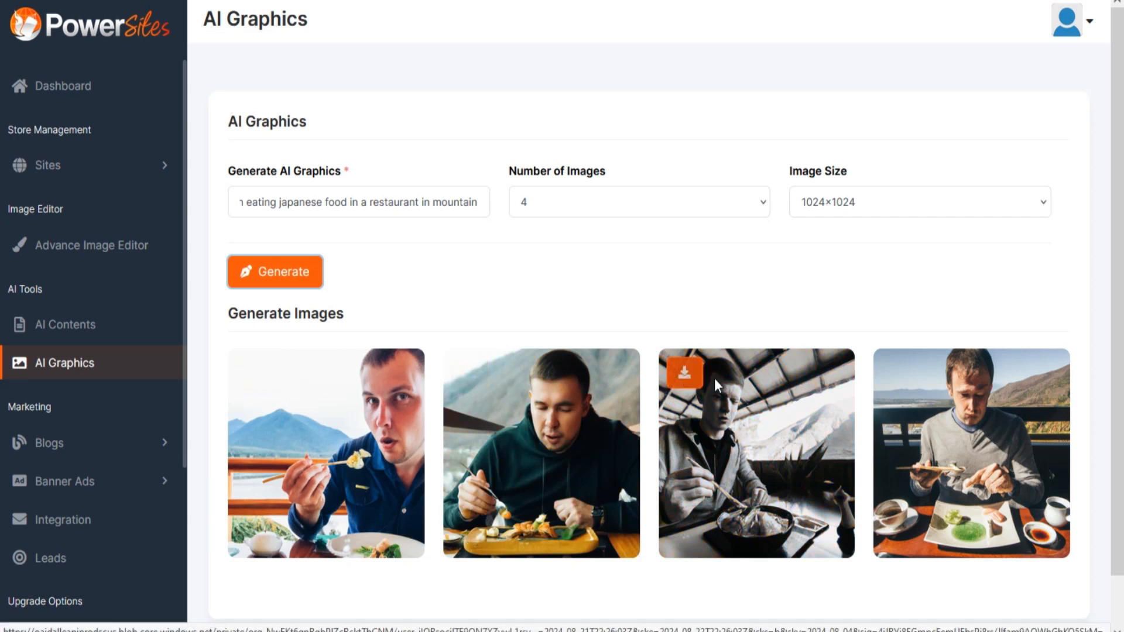
{"action": "mouse_move", "coordinate": [358, 348]}
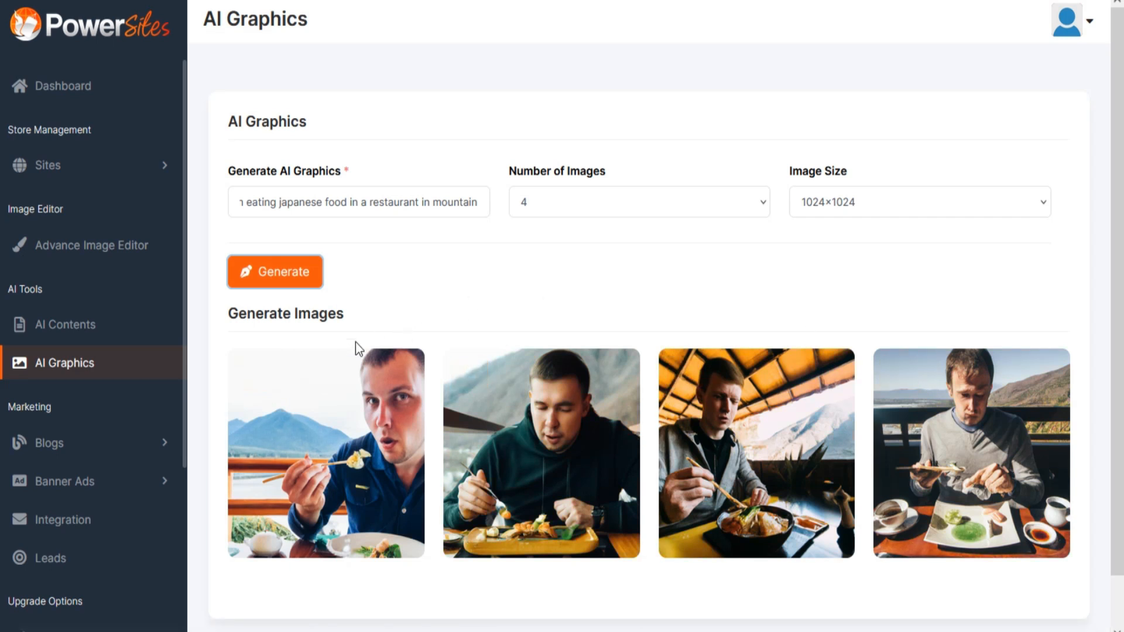
{"action": "left_click", "coordinate": [63, 87]}
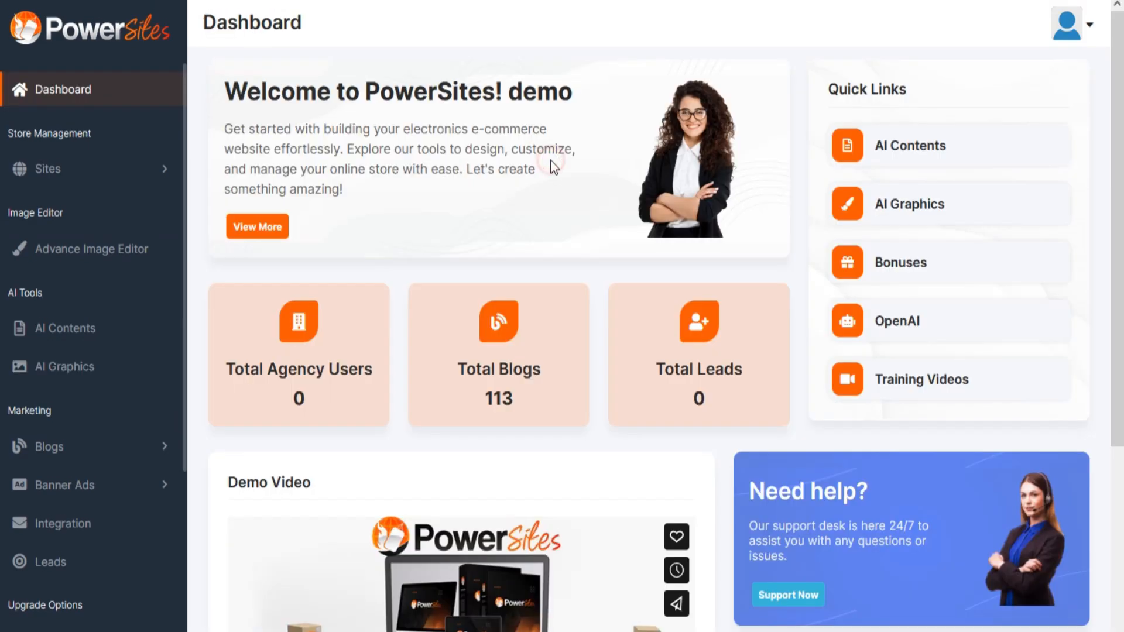